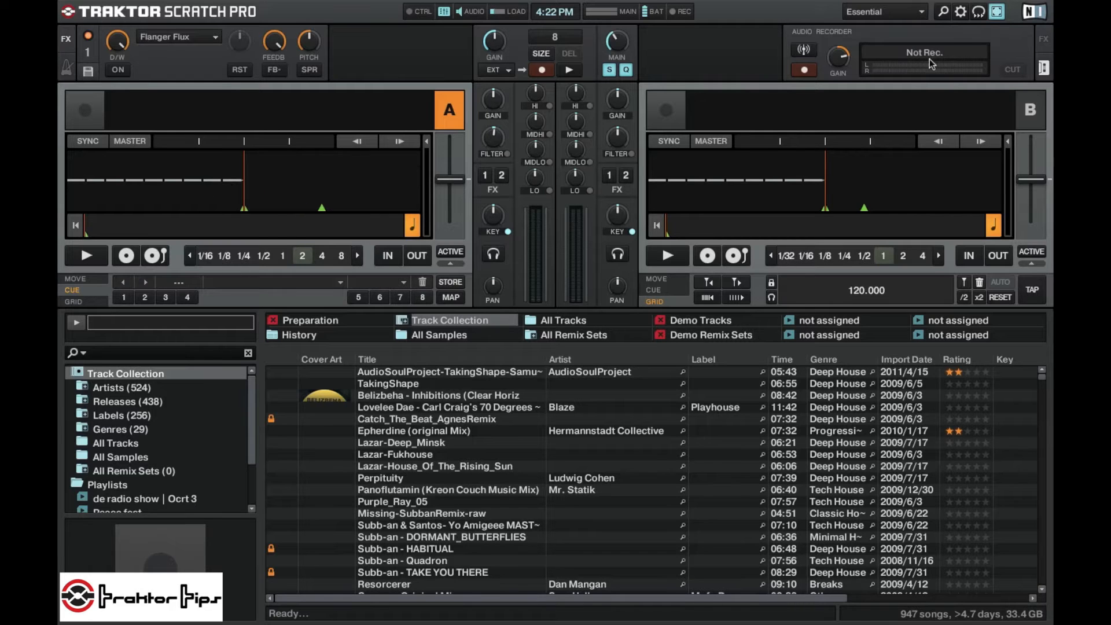
Show the Effects preferences page with the full list of pre-selected effects
{"action": "left_click", "coordinate": [960, 12]}
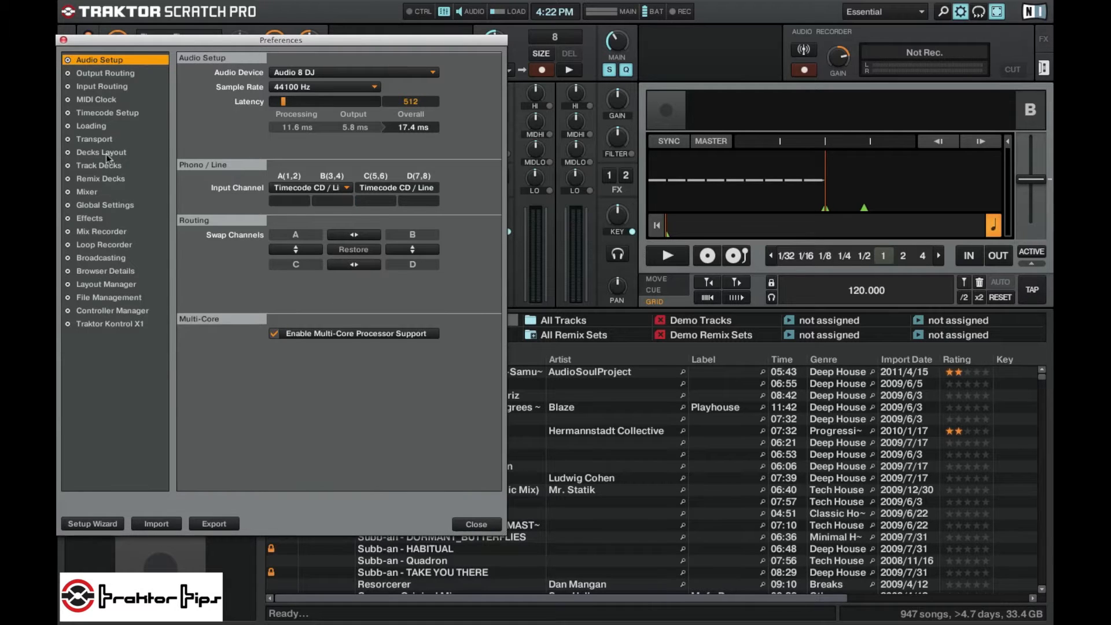
{"action": "left_click", "coordinate": [89, 218]}
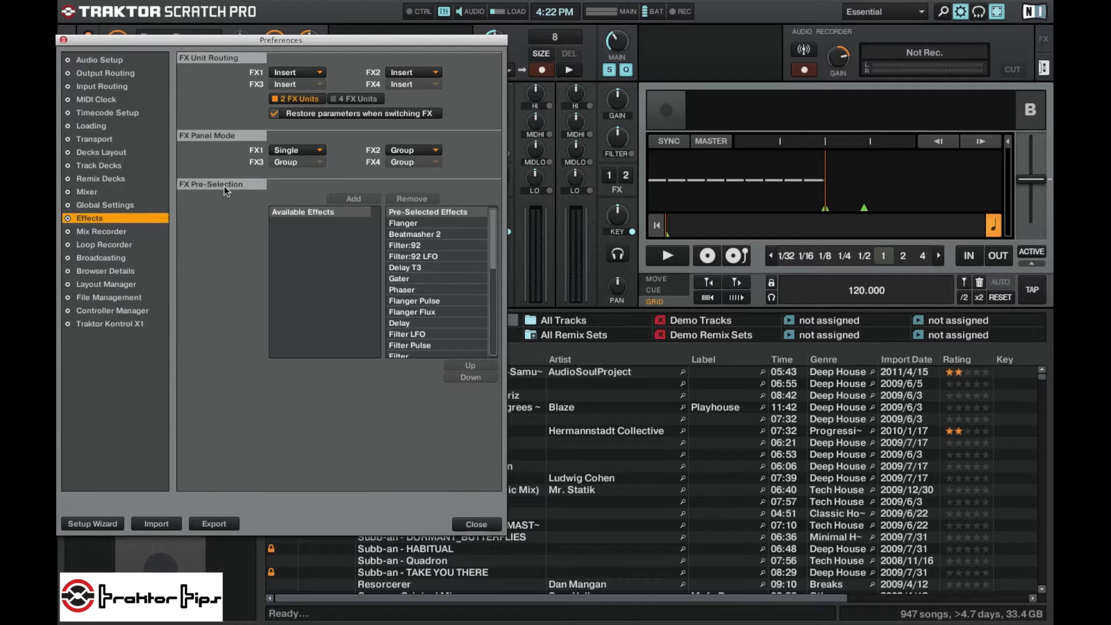
{"action": "mouse_move", "coordinate": [418, 266]}
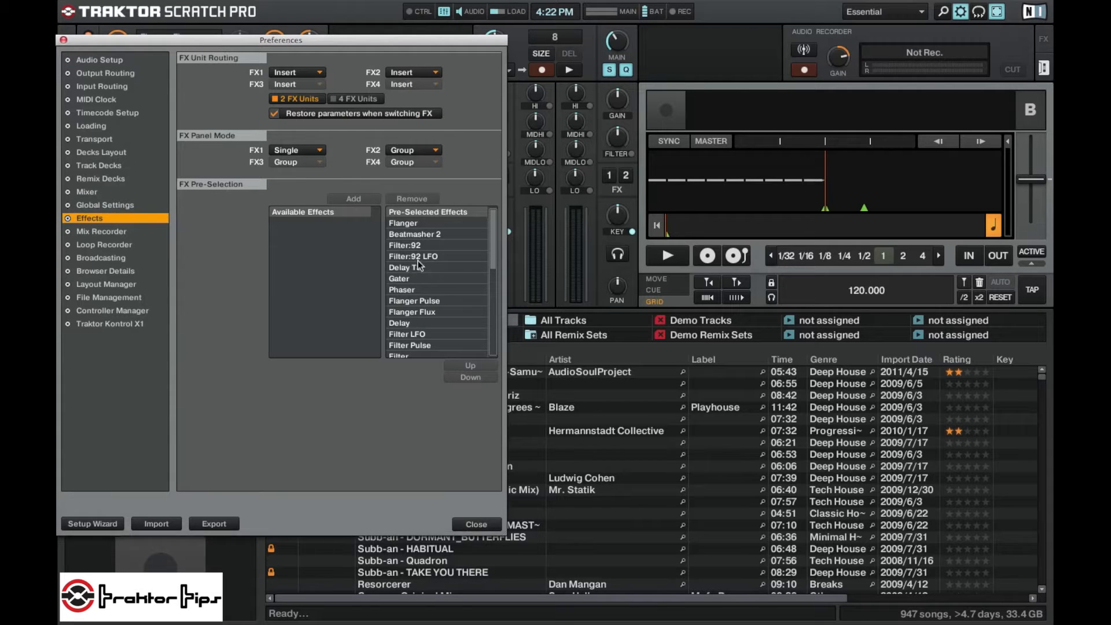
{"action": "scroll", "scroll_direction": "down", "scroll_amount": 3}
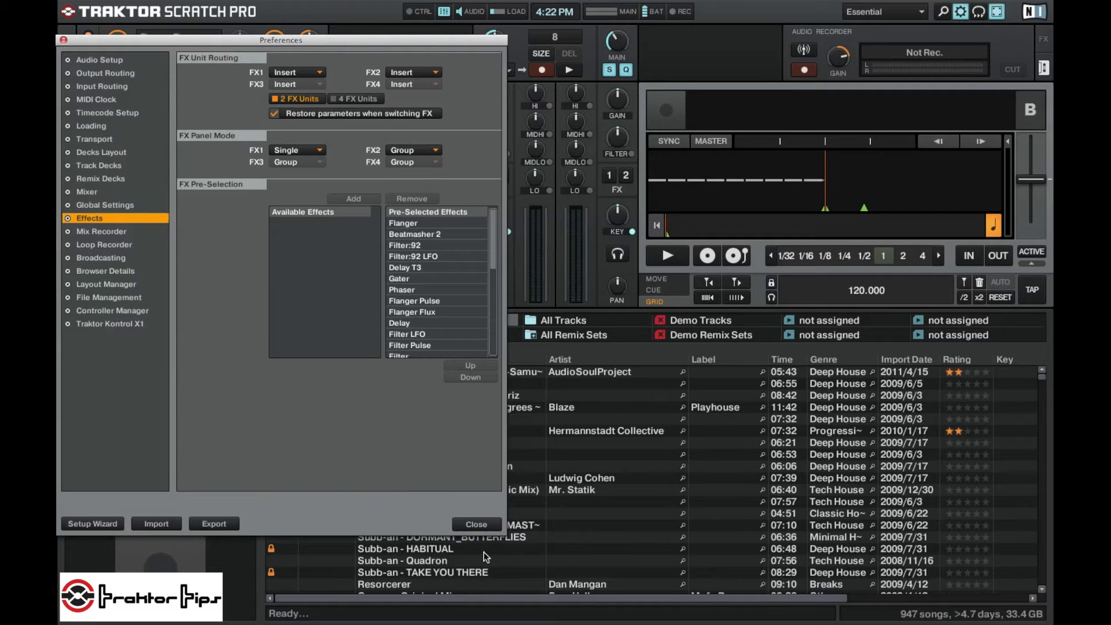
{"action": "mouse_move", "coordinate": [424, 247]}
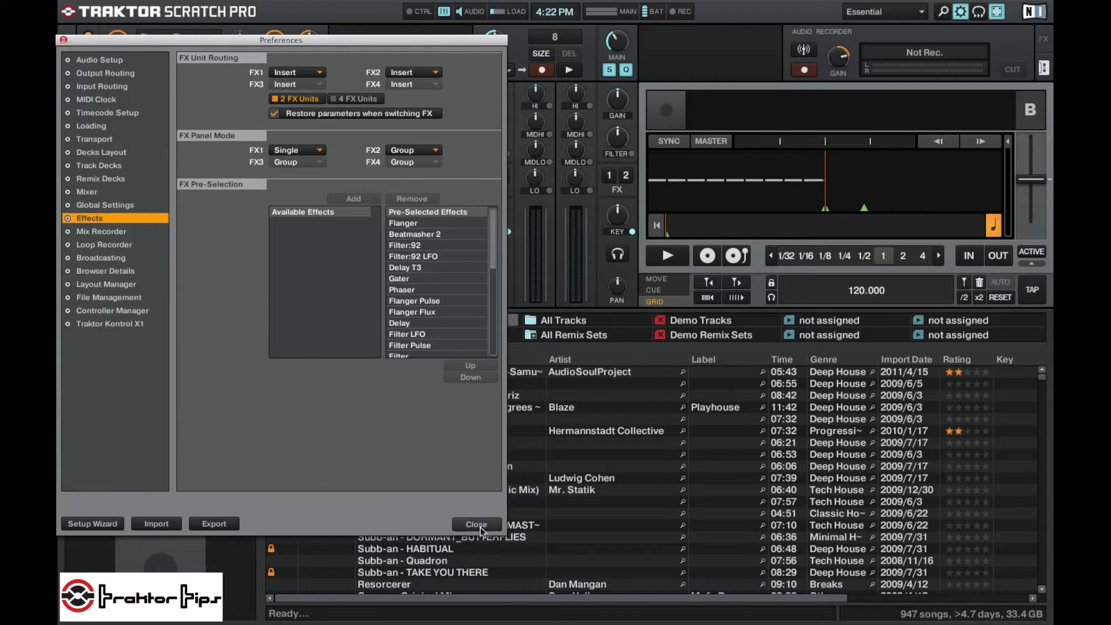
Leave Preferences and review FX unit 1's effect list, keeping Flanger Flux loaded
{"action": "left_click", "coordinate": [476, 523]}
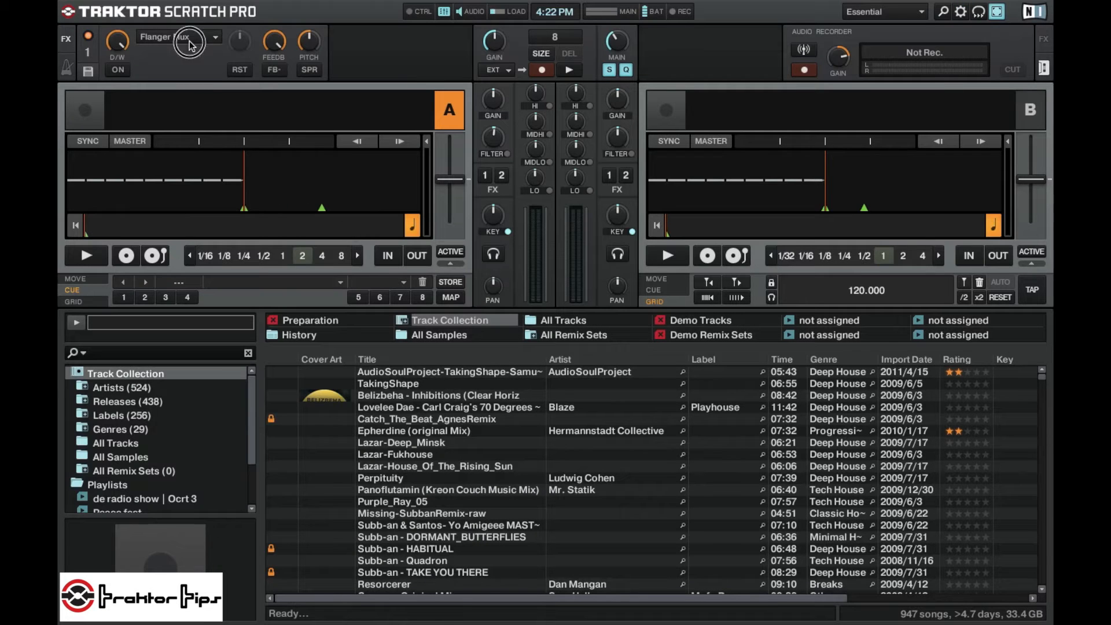
{"action": "left_click", "coordinate": [177, 38]}
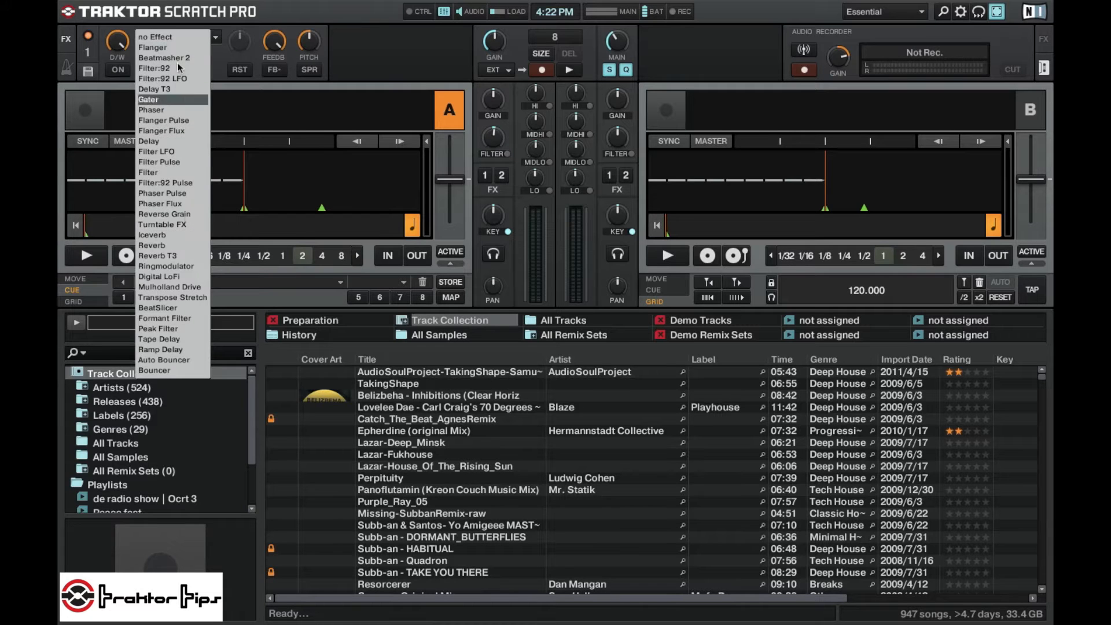
{"action": "mouse_move", "coordinate": [183, 150]}
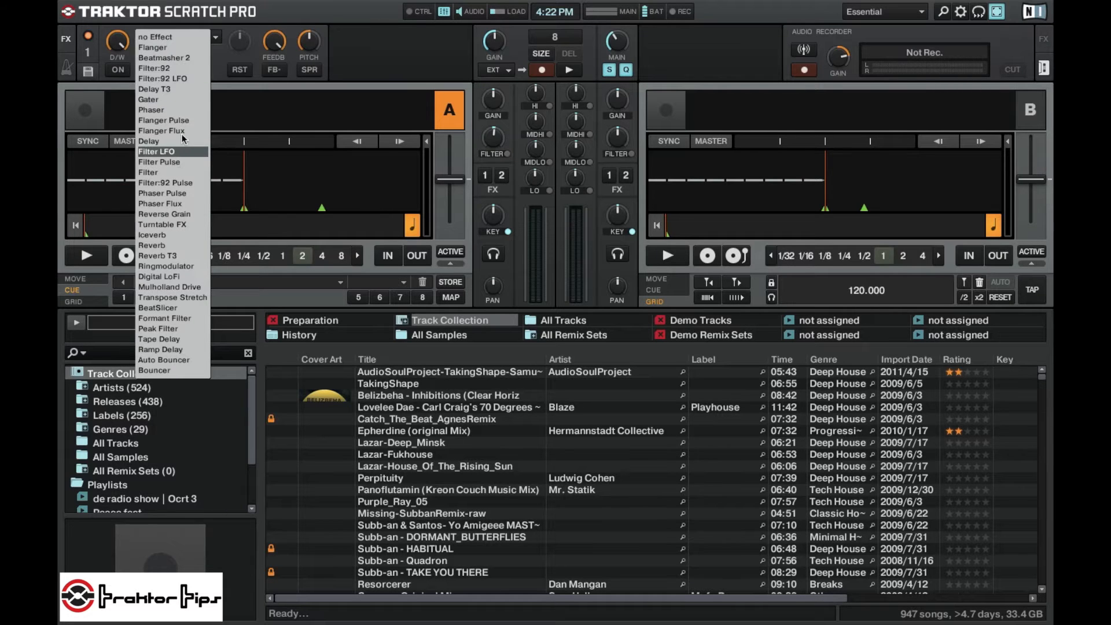
{"action": "left_click", "coordinate": [161, 131]}
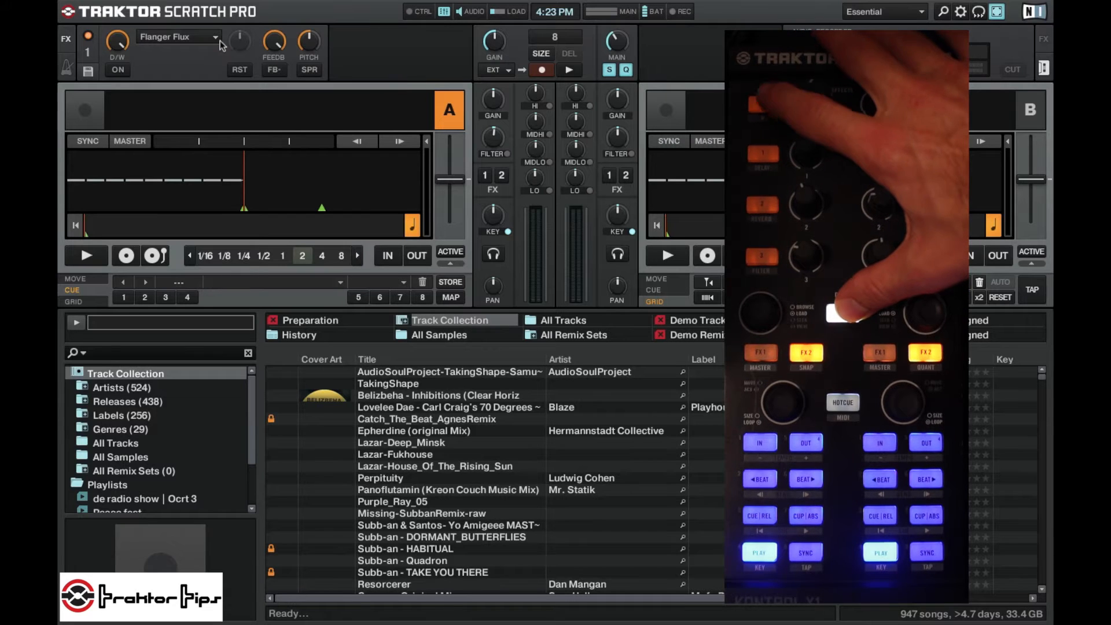
Cycle FX unit 1 through Filter LFO, Phaser Flux, Reverb T3, Tape Delay and beyond
{"action": "left_click", "coordinate": [178, 36]}
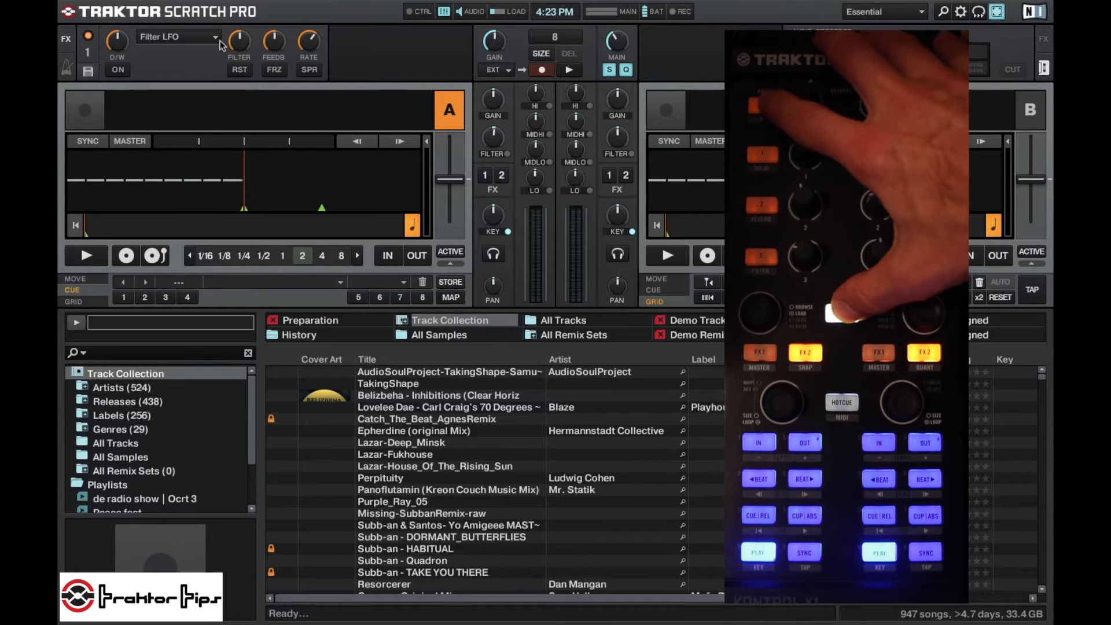
{"action": "left_click", "coordinate": [177, 36]}
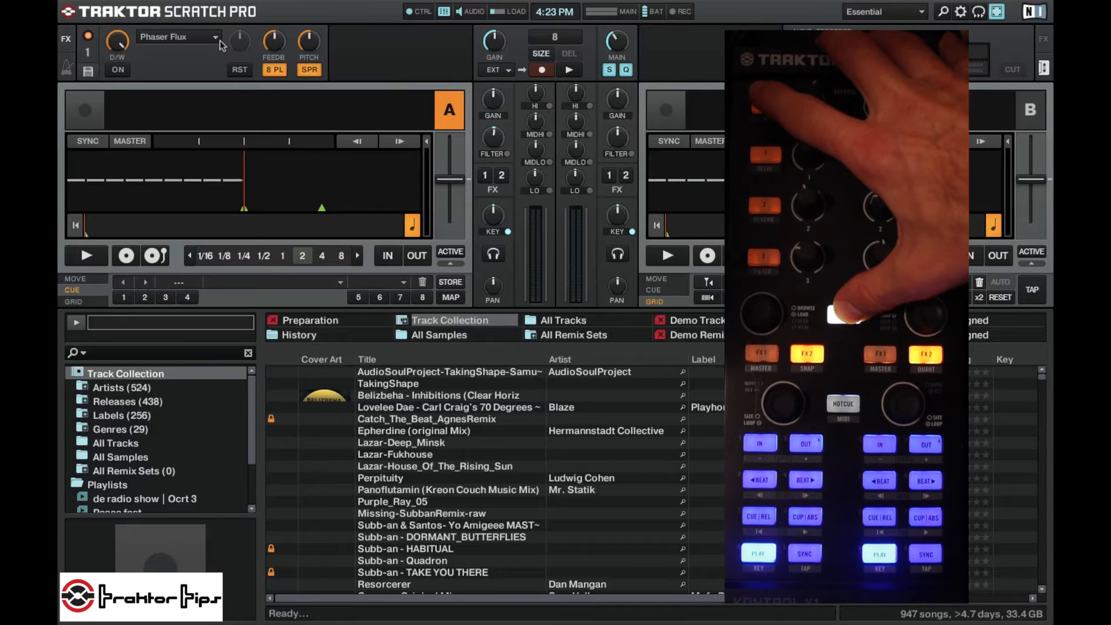
{"action": "left_click", "coordinate": [177, 36]}
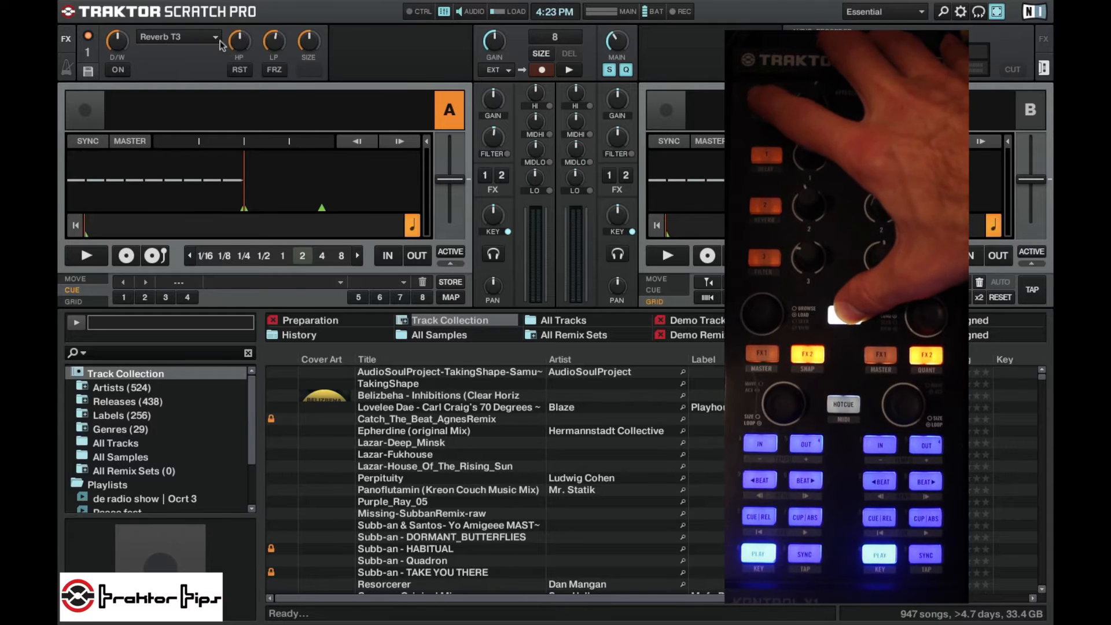
{"action": "left_click", "coordinate": [177, 36]}
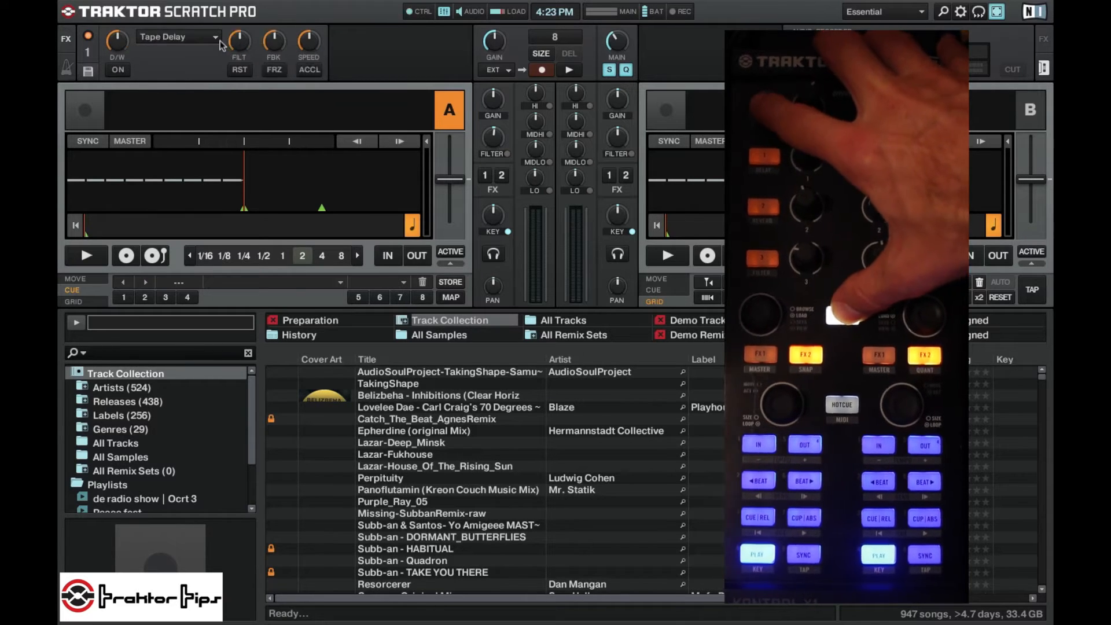
{"action": "left_click", "coordinate": [177, 36]}
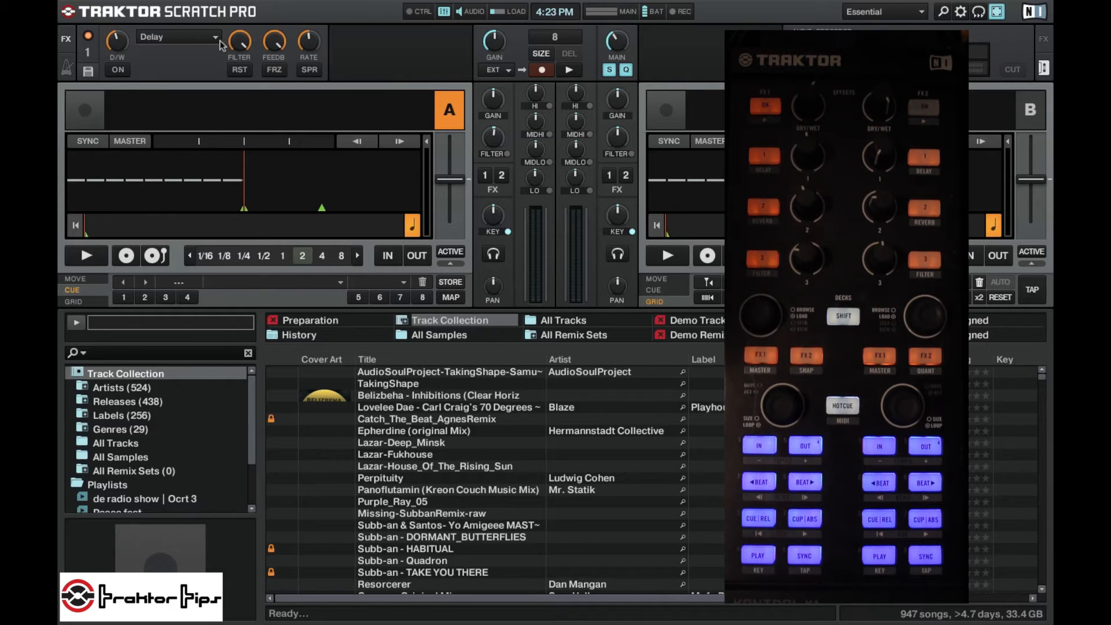
Load Formant Filter into FX unit 1 from its effect list
{"action": "left_click", "coordinate": [177, 36]}
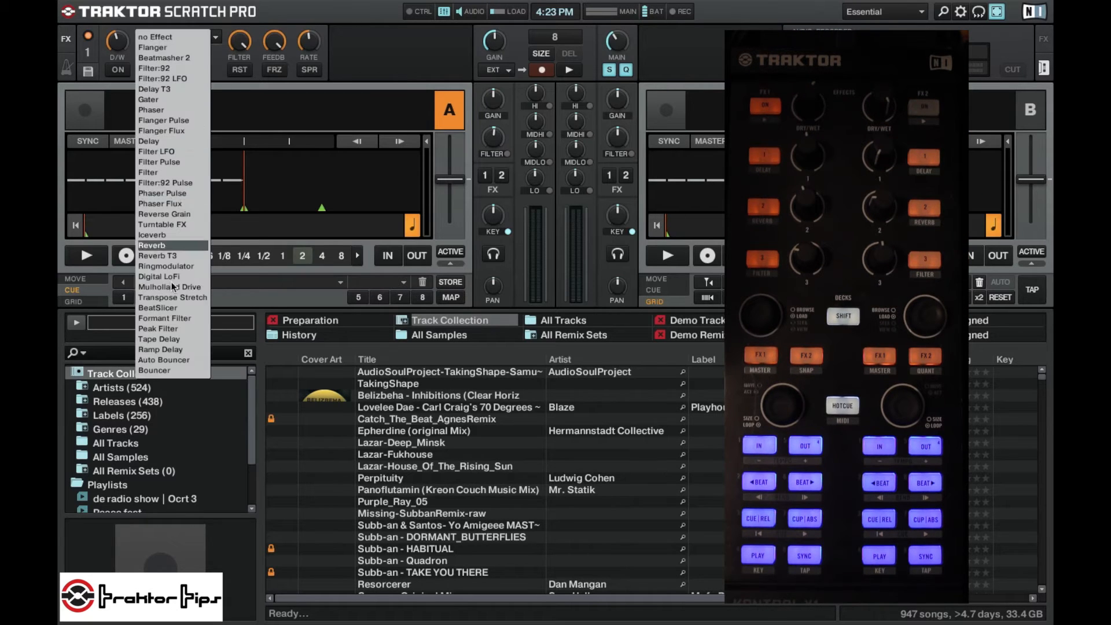
{"action": "left_click", "coordinate": [164, 318]}
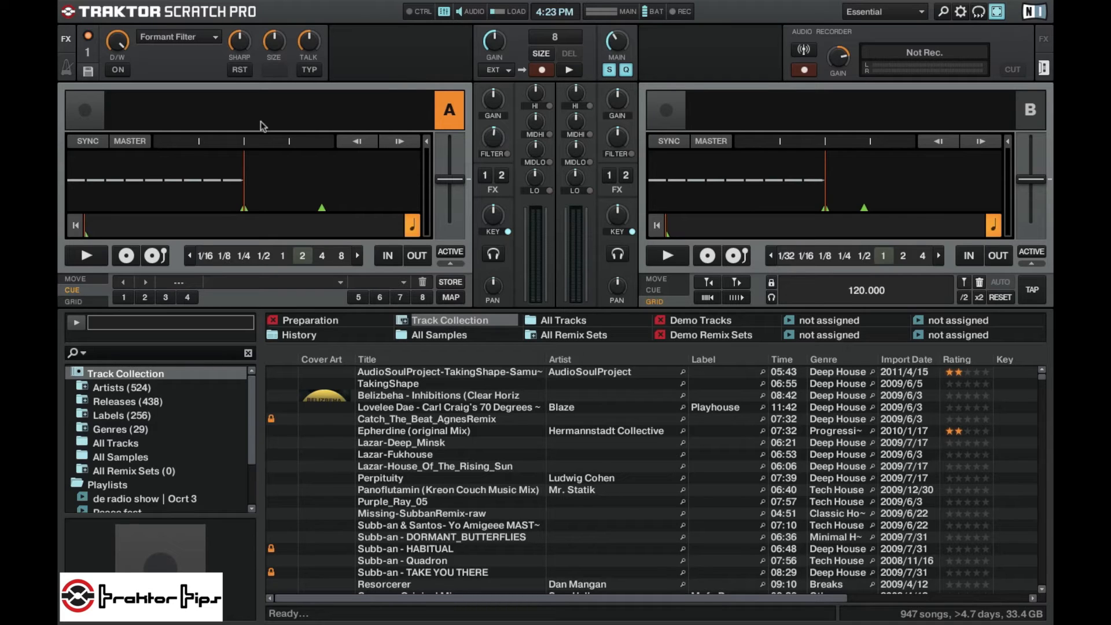
Select every pre-selected effect from Flanger down and remove them all from the pre-selection
{"action": "left_click", "coordinate": [961, 12]}
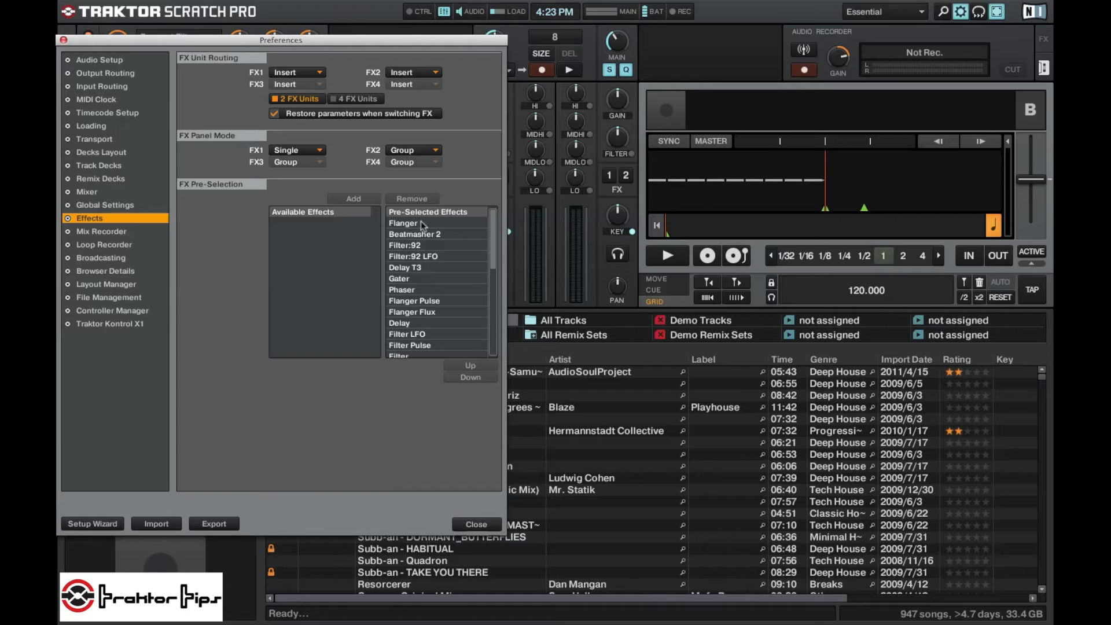
{"action": "left_click", "coordinate": [402, 222]}
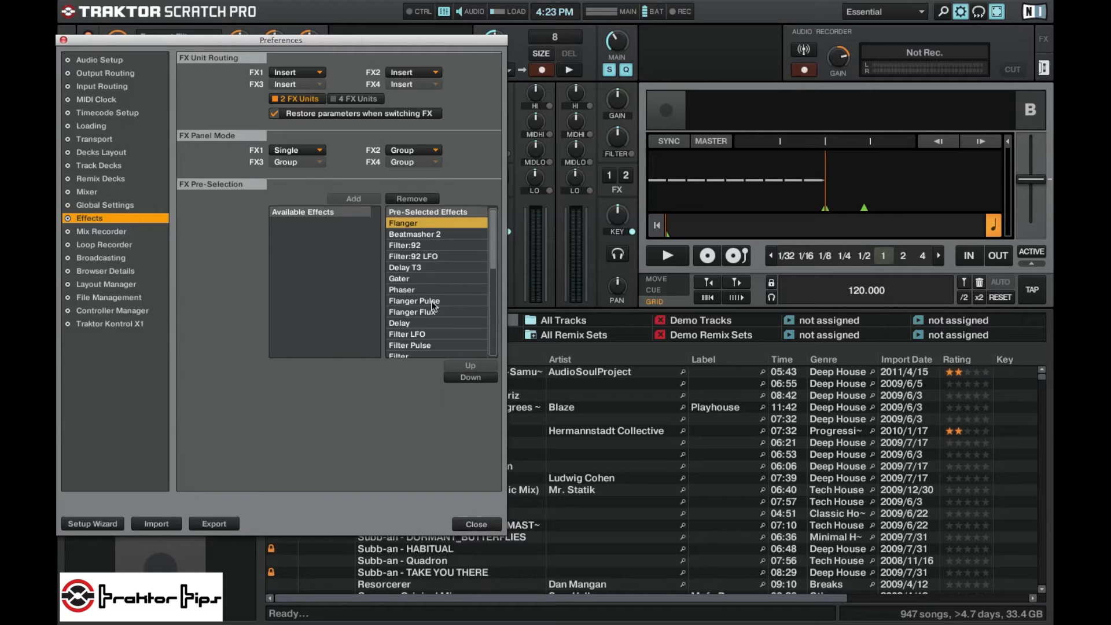
{"action": "scroll", "scroll_direction": "down", "scroll_amount": 3}
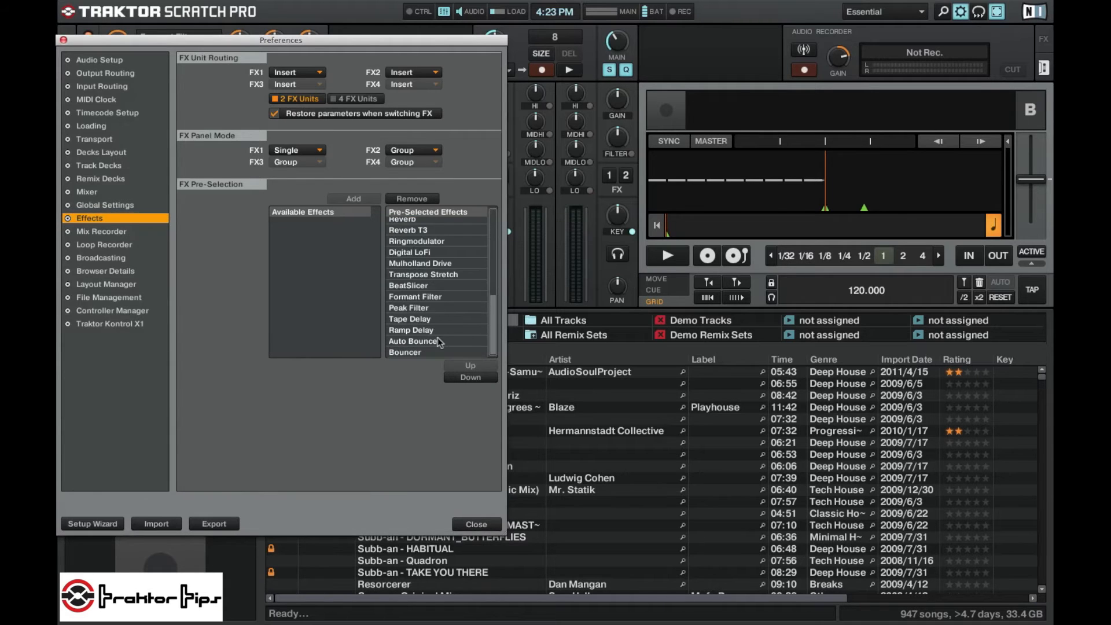
{"action": "mouse_move", "coordinate": [437, 355]}
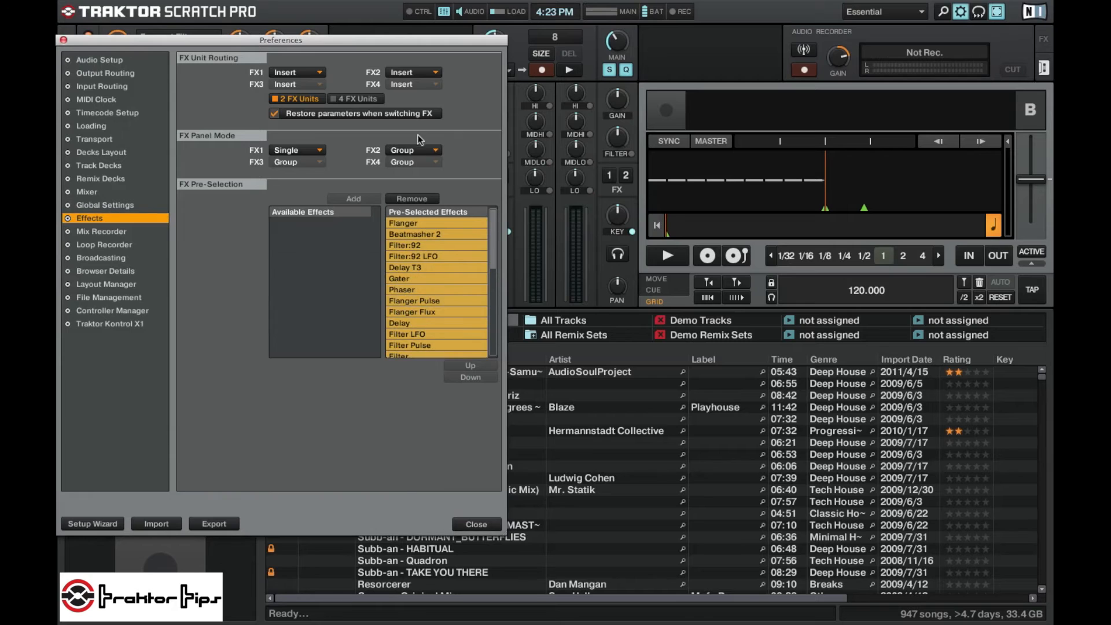
{"action": "left_click", "coordinate": [411, 198]}
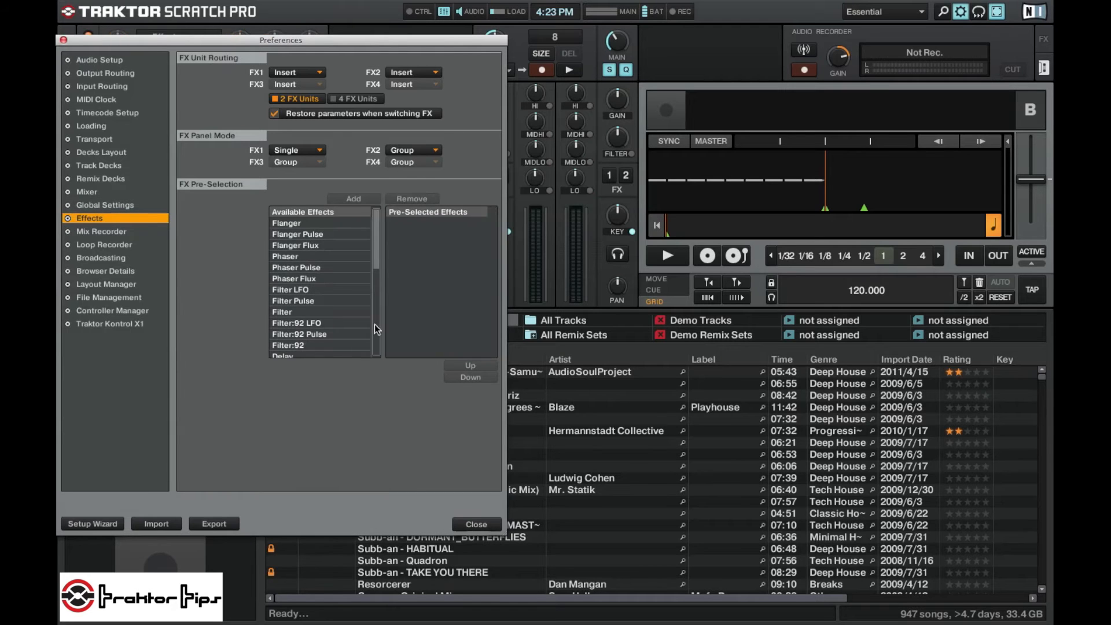
Leave and reopen Preferences so the Effects page shows the refreshed, empty pre-selection
{"action": "left_click", "coordinate": [475, 523]}
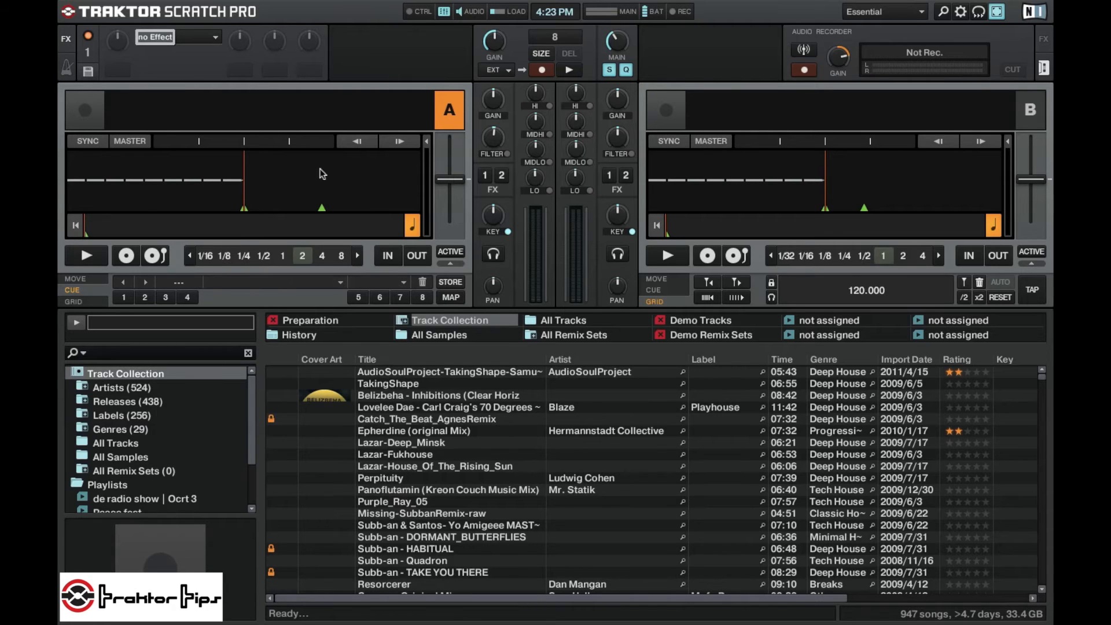
{"action": "left_click", "coordinate": [961, 11]}
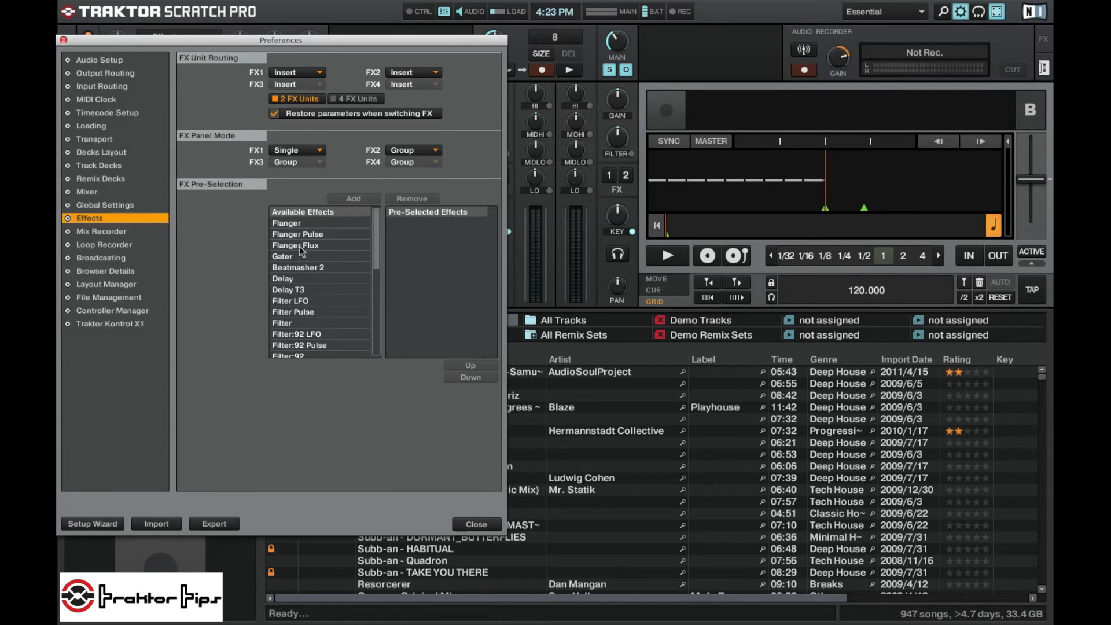
Add Gater, Beatmasher 2, Delay and Filter:92 as the only pre-selected effects
{"action": "left_click", "coordinate": [319, 268]}
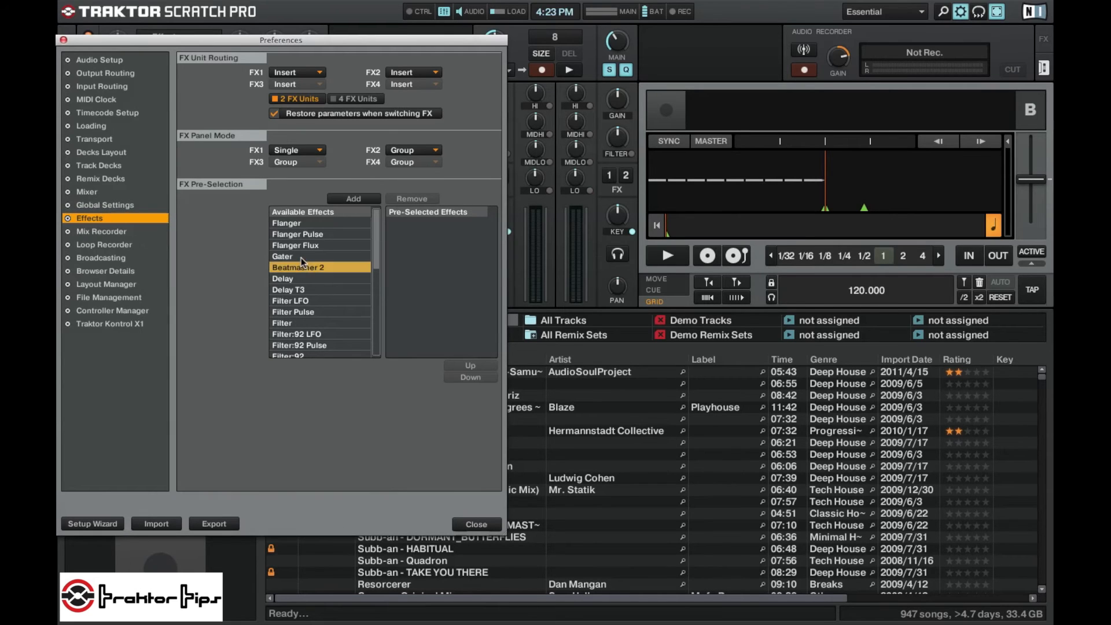
{"action": "left_click", "coordinate": [282, 256]}
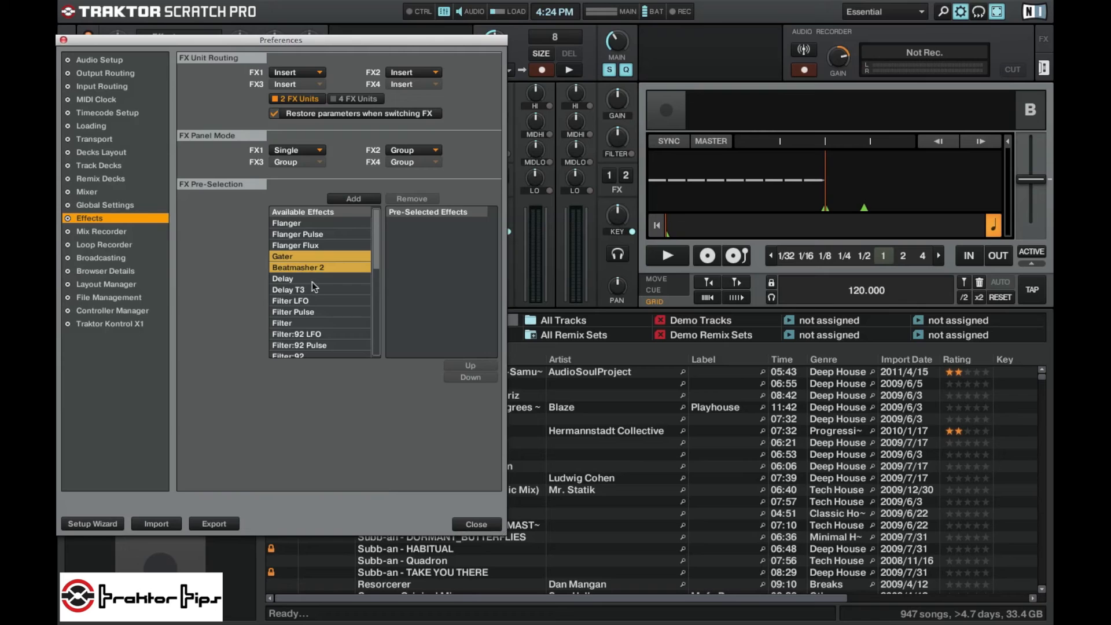
{"action": "left_click", "coordinate": [312, 277]}
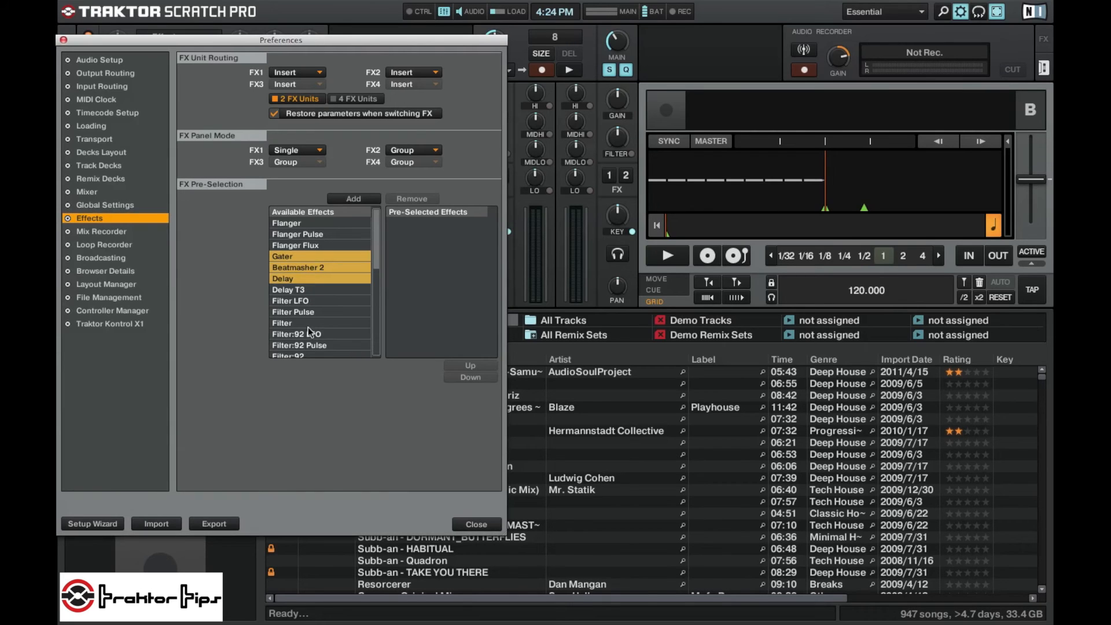
{"action": "scroll", "scroll_direction": "down", "scroll_amount": 3}
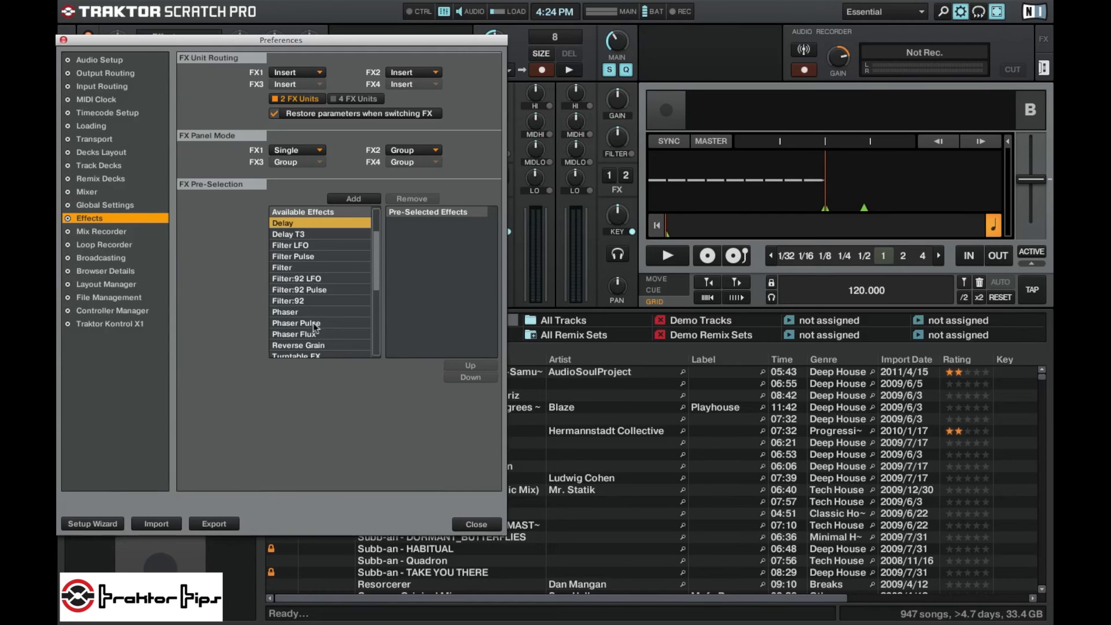
{"action": "left_click", "coordinate": [320, 301]}
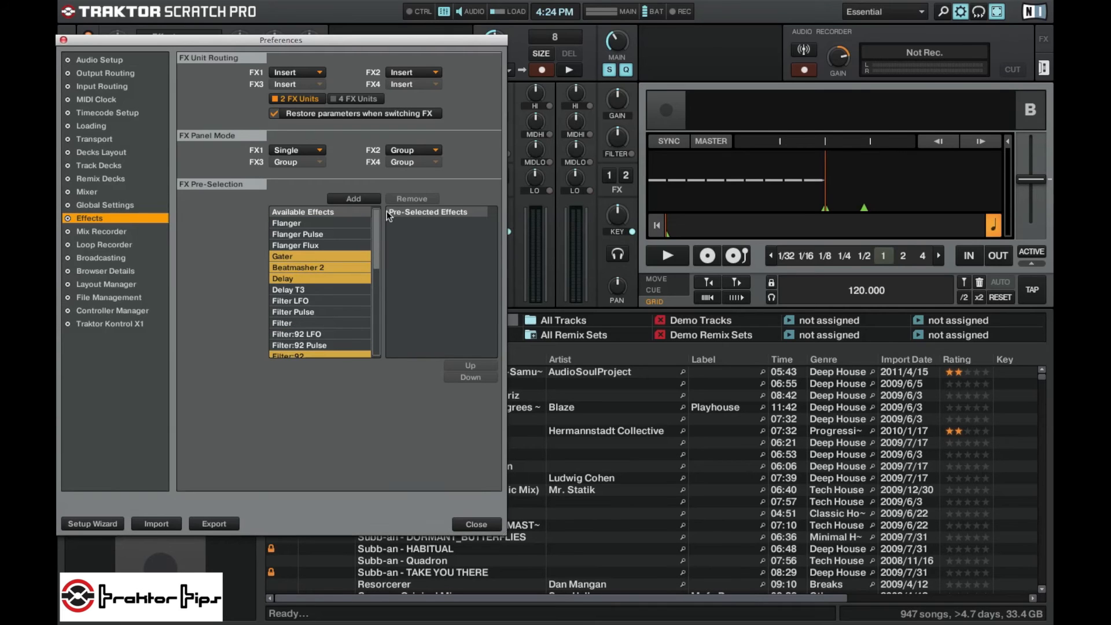
{"action": "left_click", "coordinate": [353, 198]}
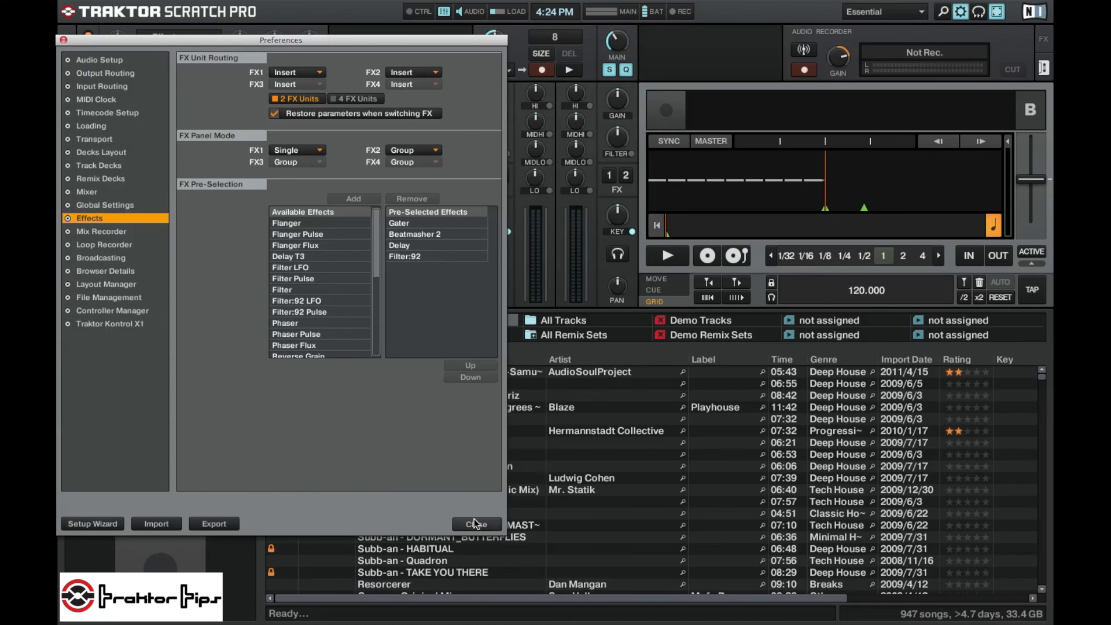
Leave Preferences and step FX unit 1 to Gater with the X1's FX buttons
{"action": "left_click", "coordinate": [476, 523]}
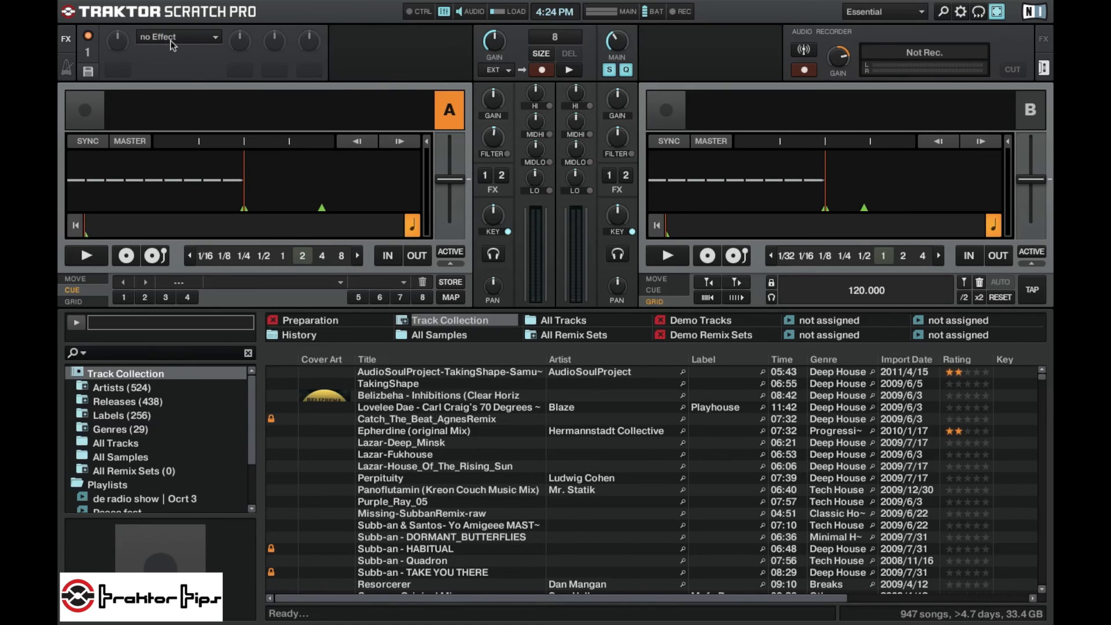
{"action": "left_click", "coordinate": [177, 36]}
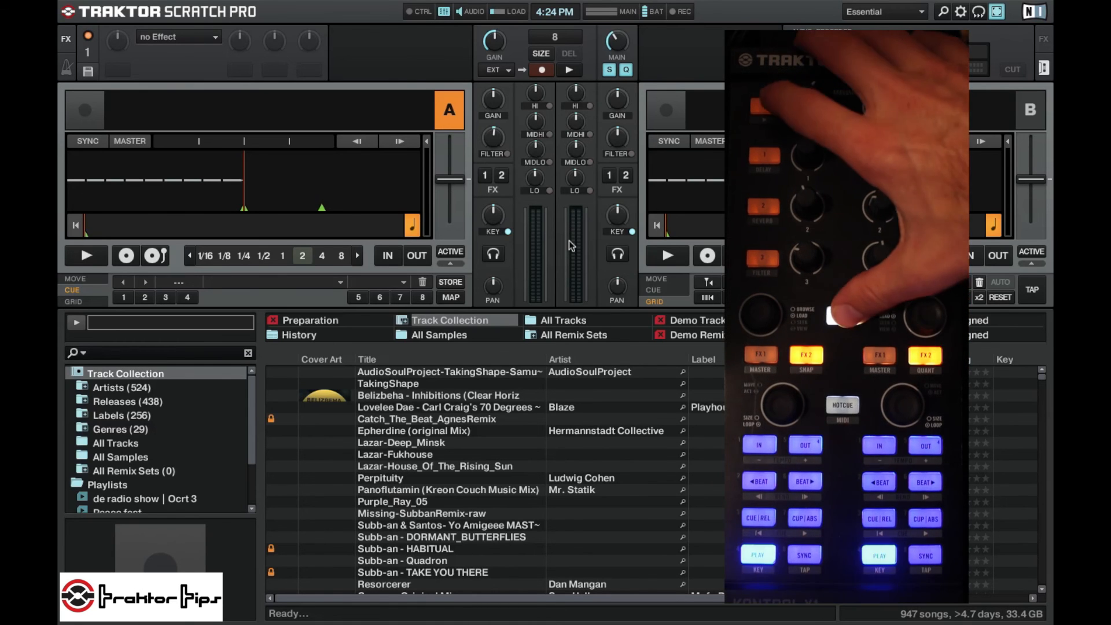
{"action": "left_click", "coordinate": [177, 36]}
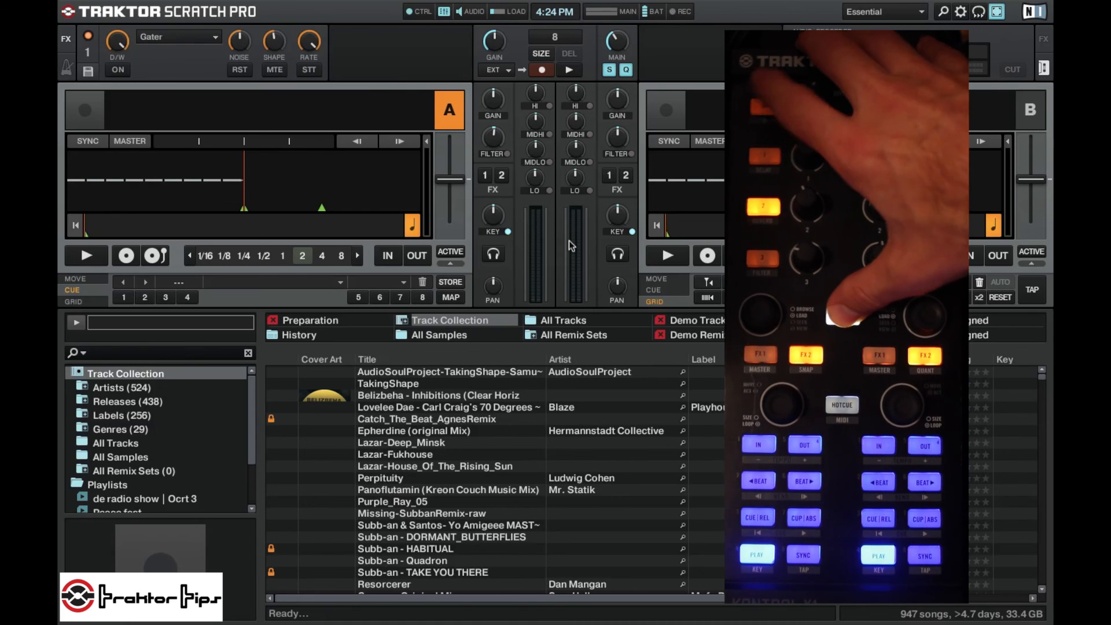